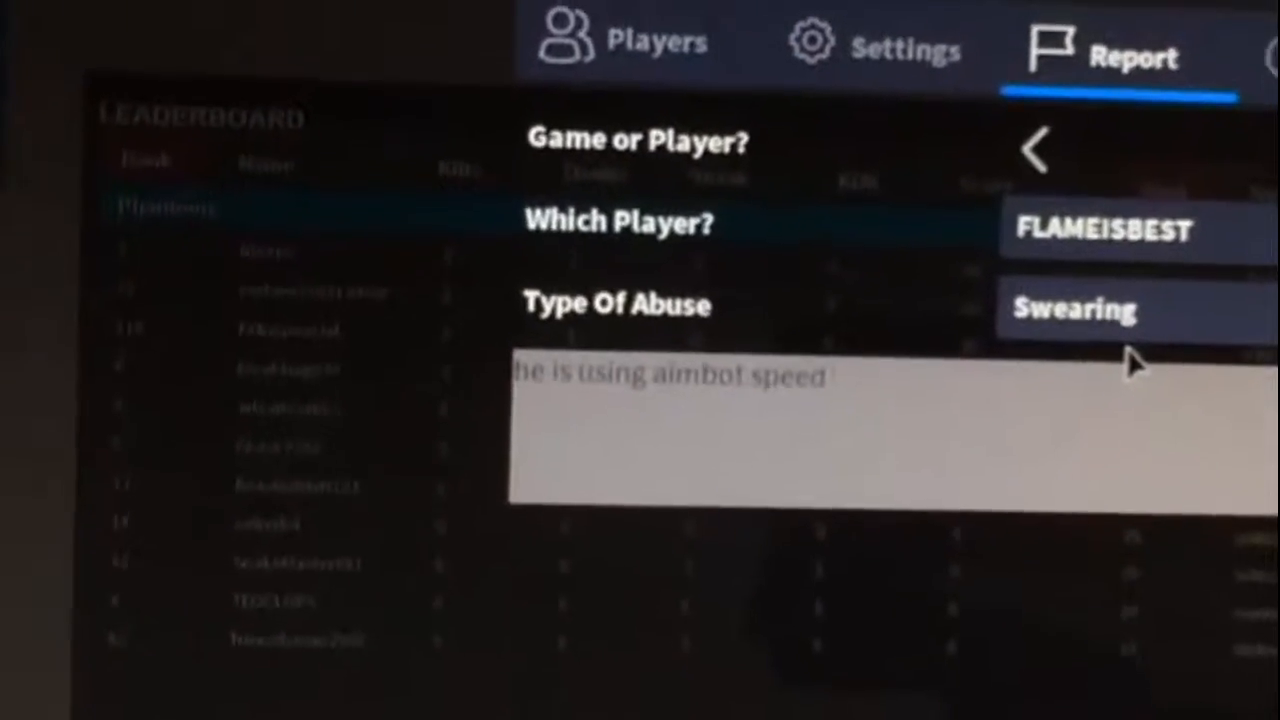
type("hack")
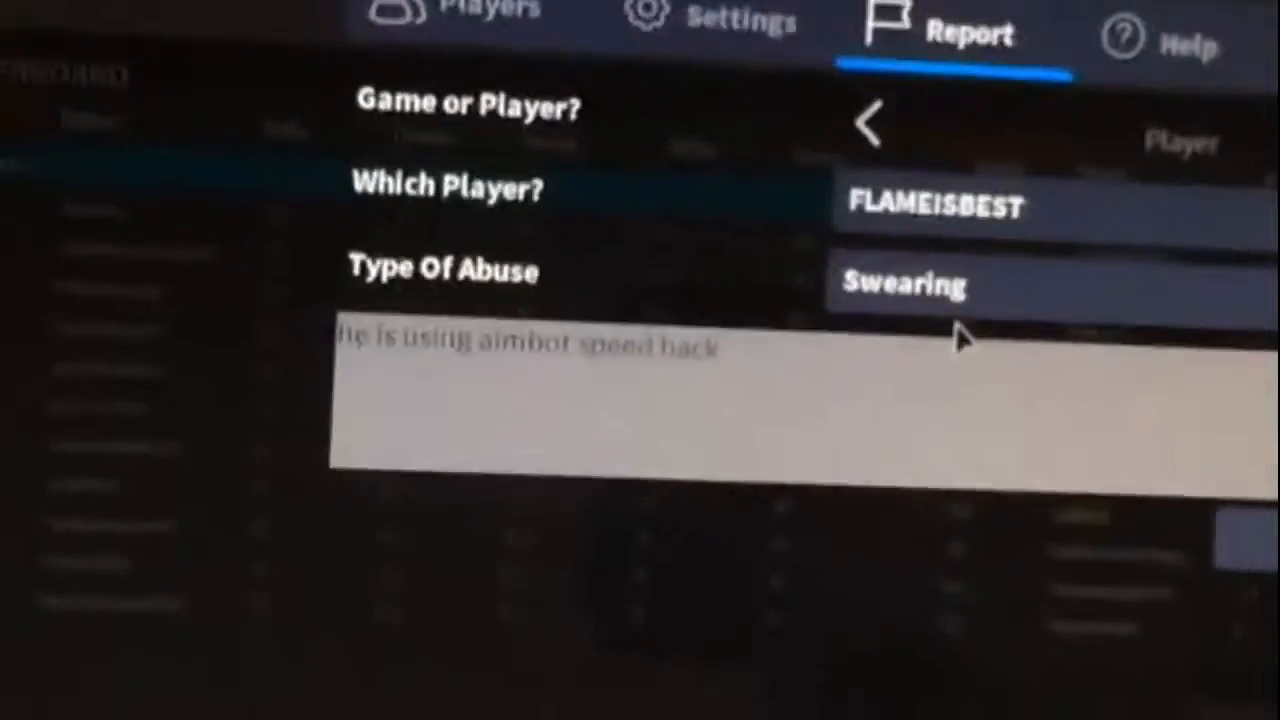